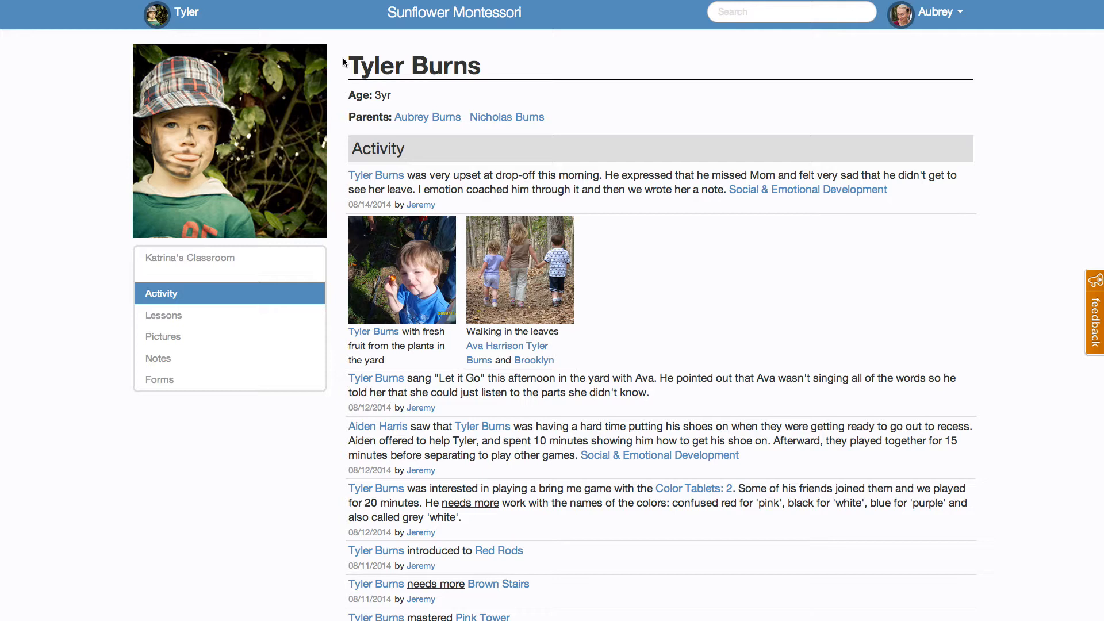
mouse_move(217, 254)
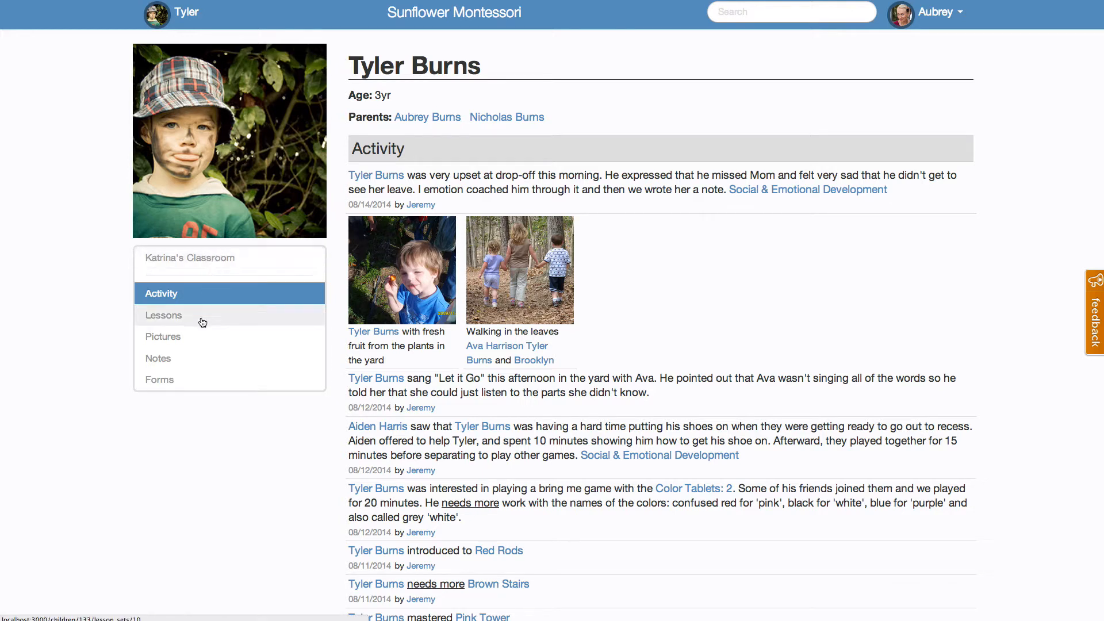
Open the child's Lessons page and scroll through the Practical Life, Sensorial, Language and Math lessons
left_click(164, 314)
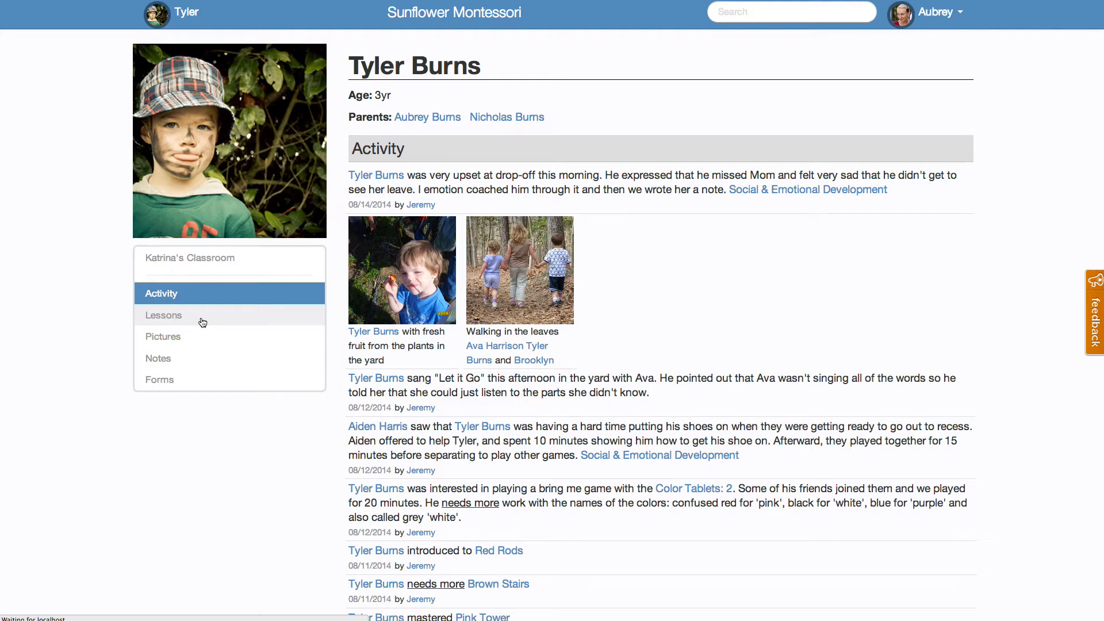
left_click(163, 315)
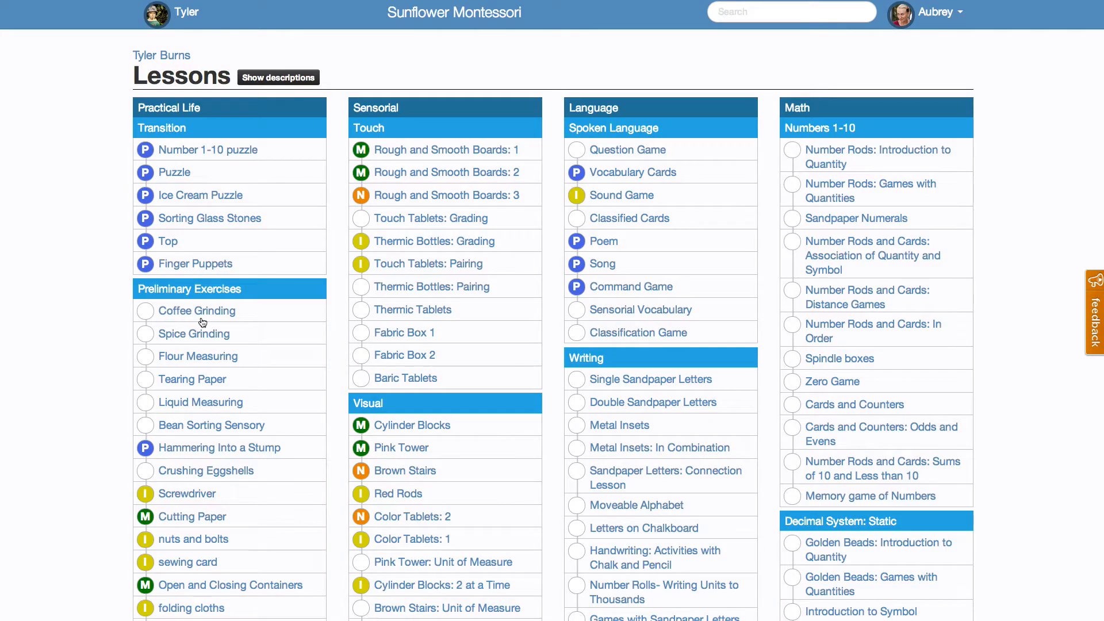
scroll("down", 3)
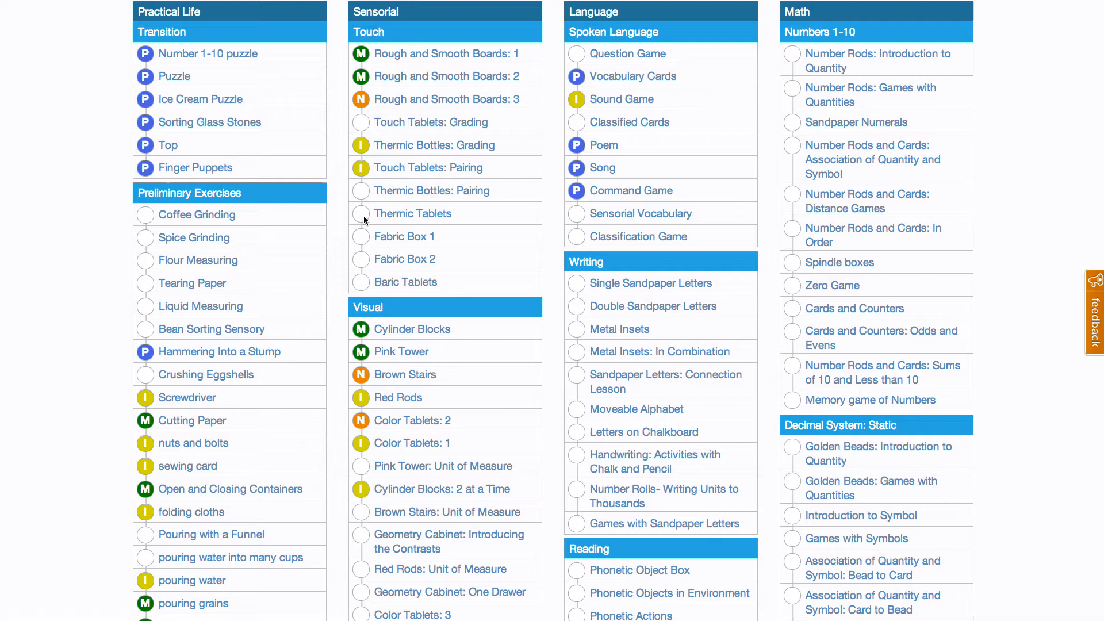
mouse_move(366, 62)
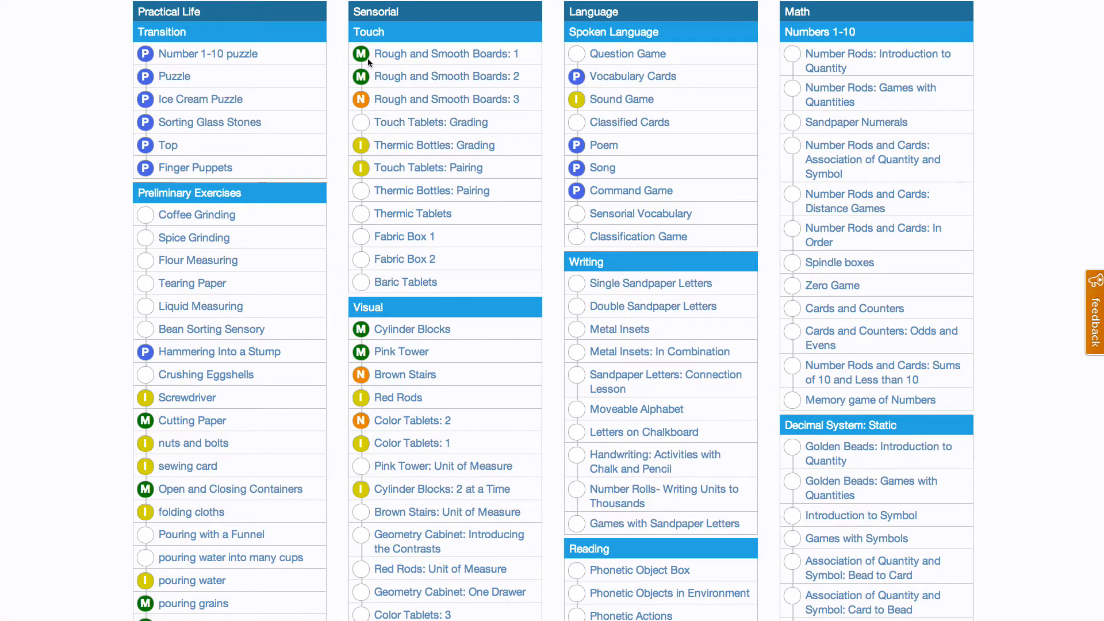
mouse_move(361, 53)
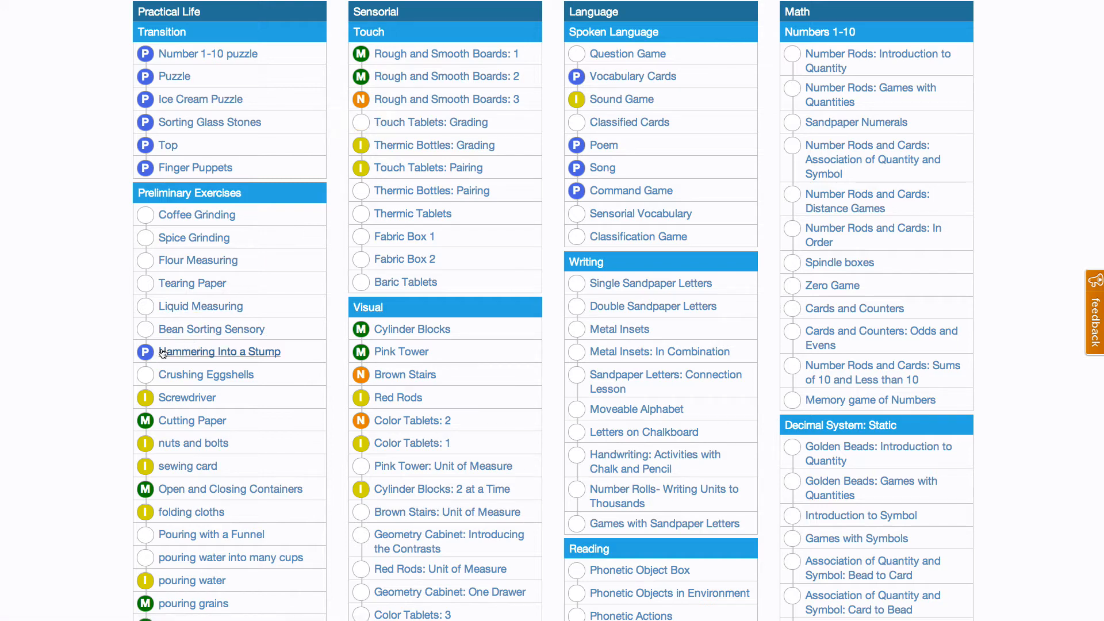
mouse_move(145, 352)
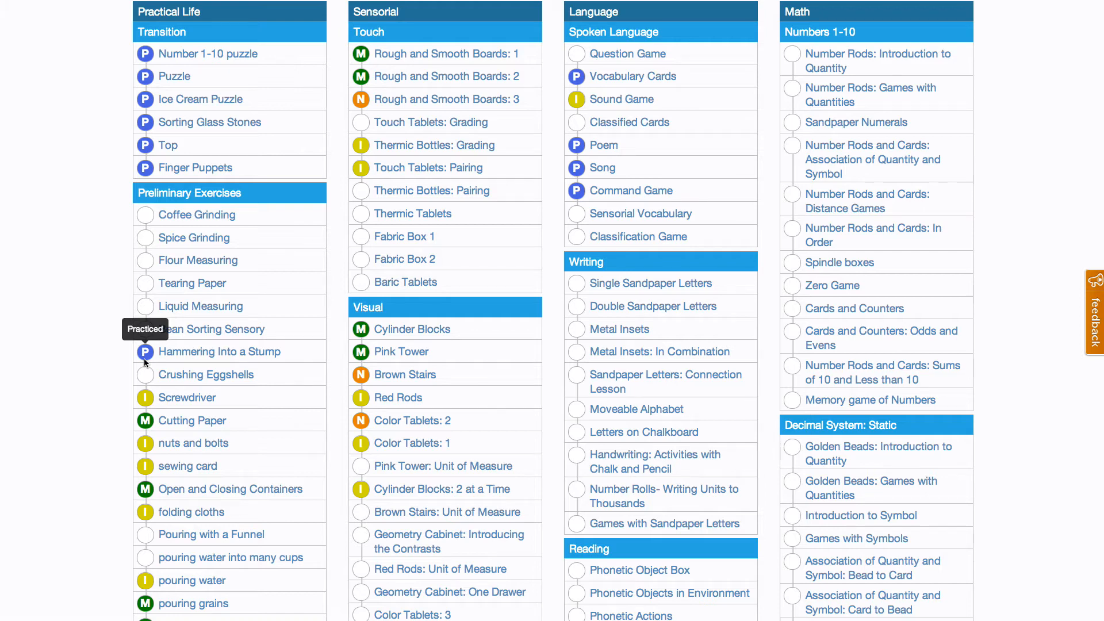
mouse_move(201, 361)
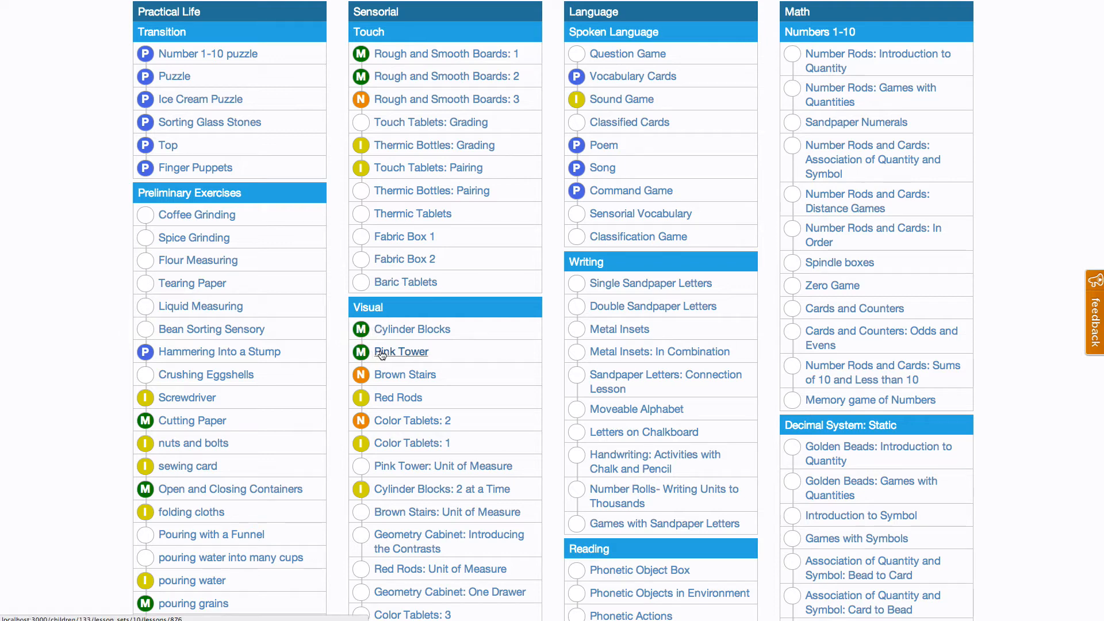
Open the Pink Tower lesson under Sensorial > Visual to view its mastered status
left_click(402, 351)
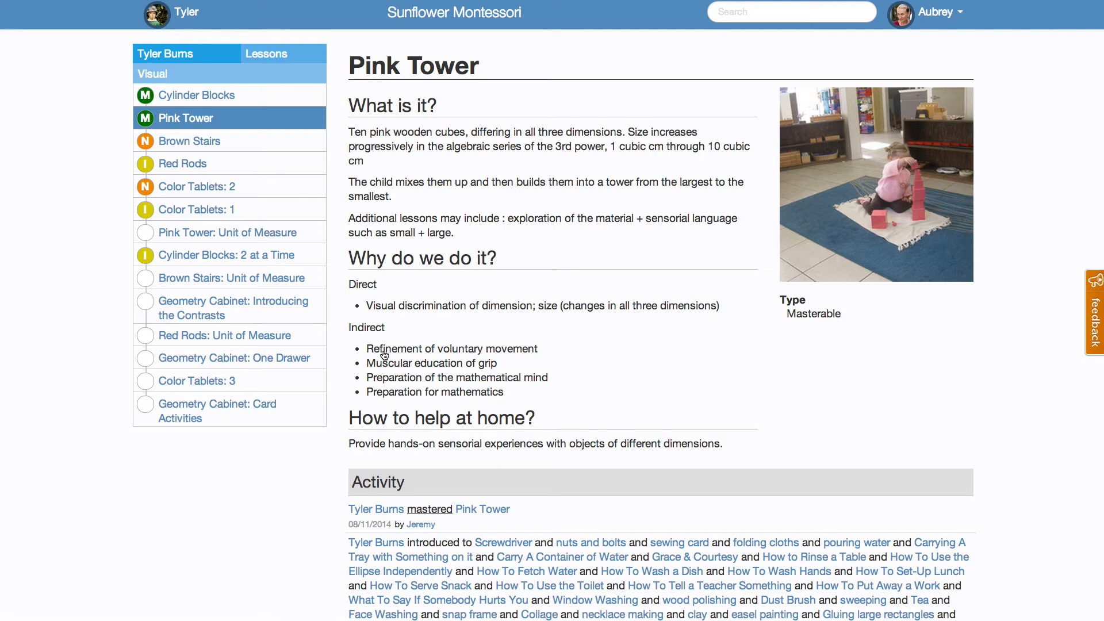
mouse_move(509, 345)
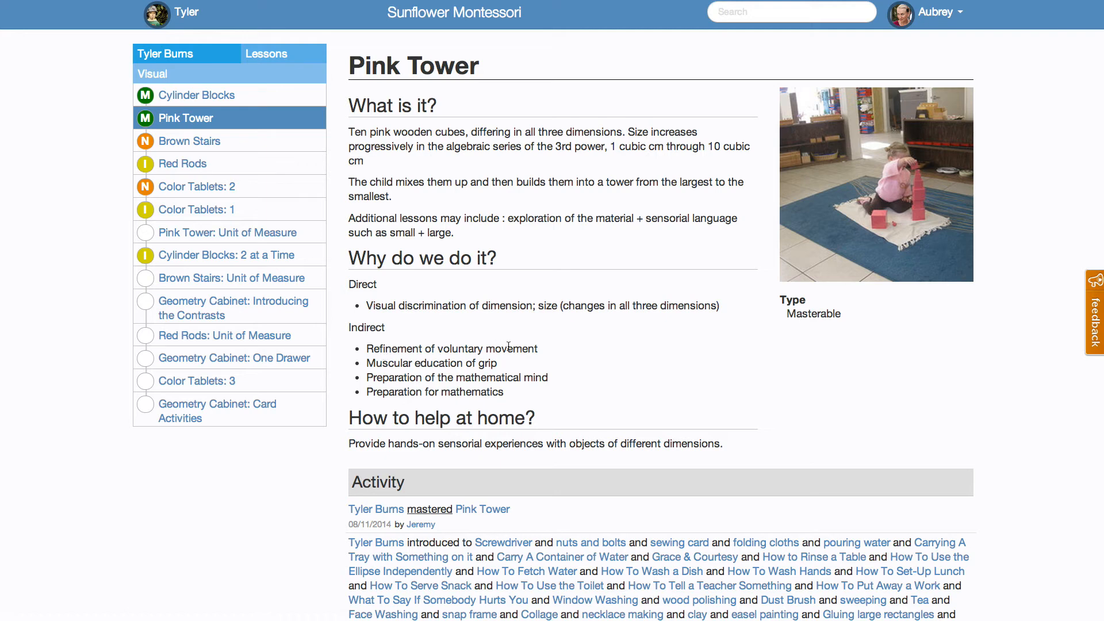
mouse_move(564, 347)
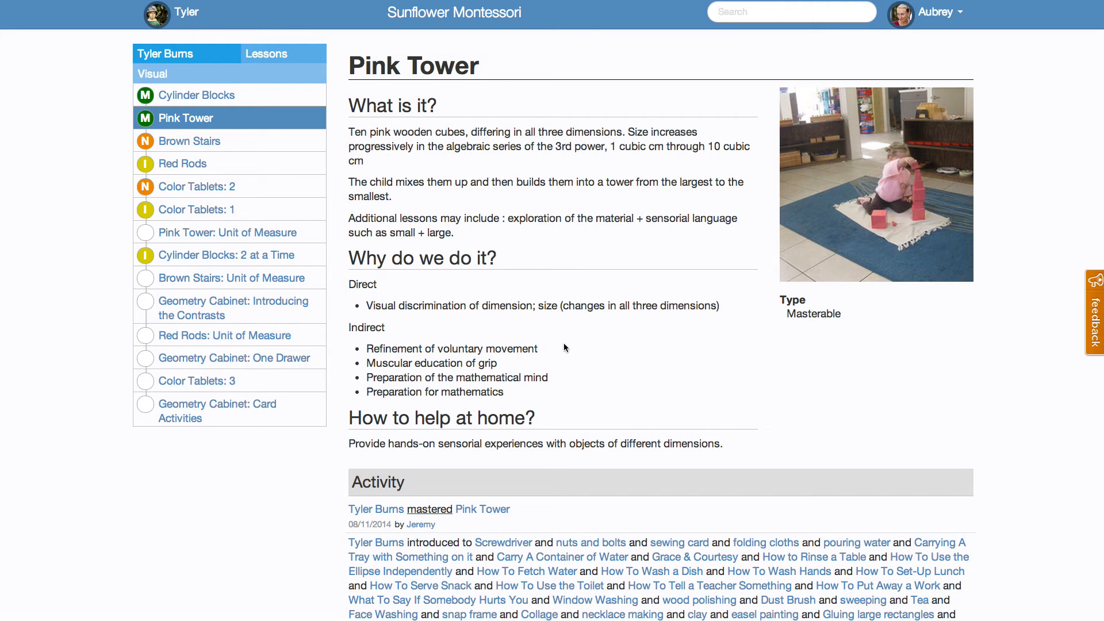
mouse_move(570, 423)
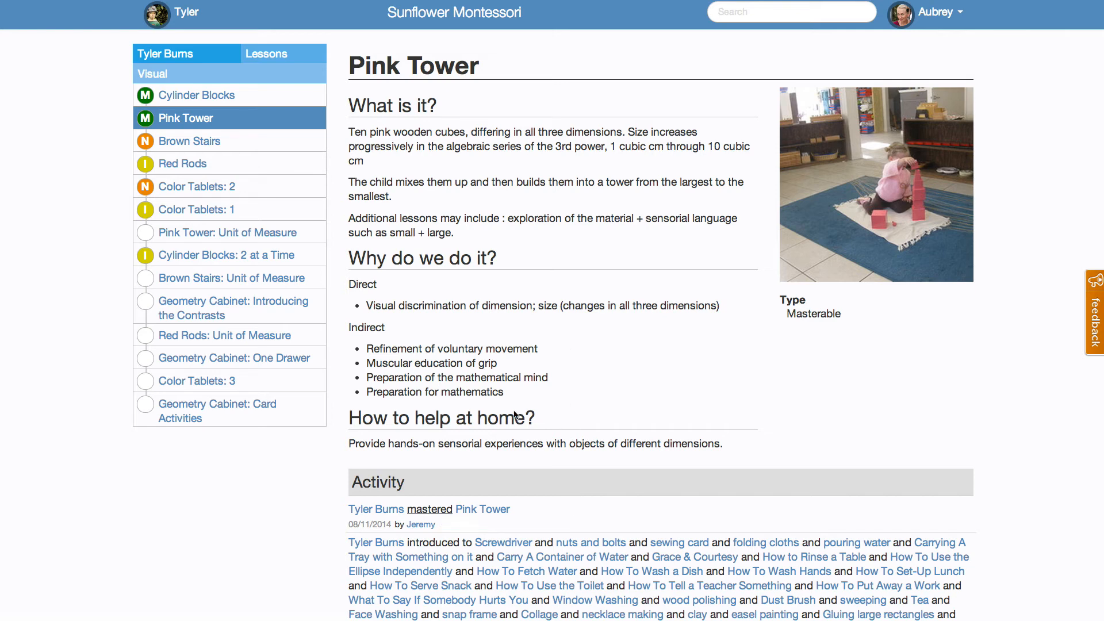
mouse_move(266, 54)
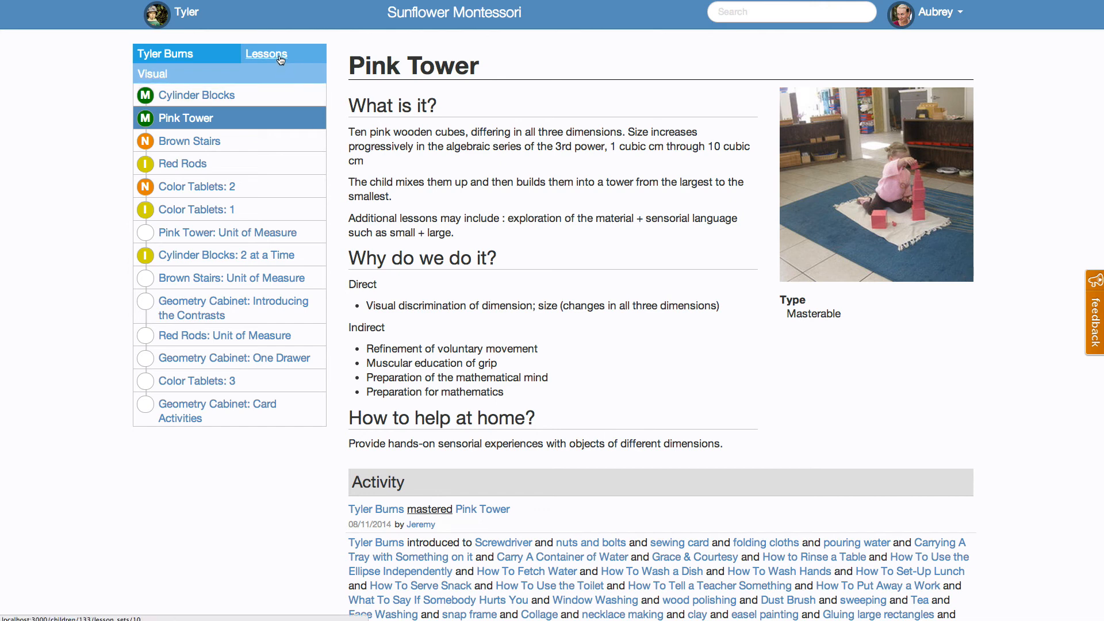